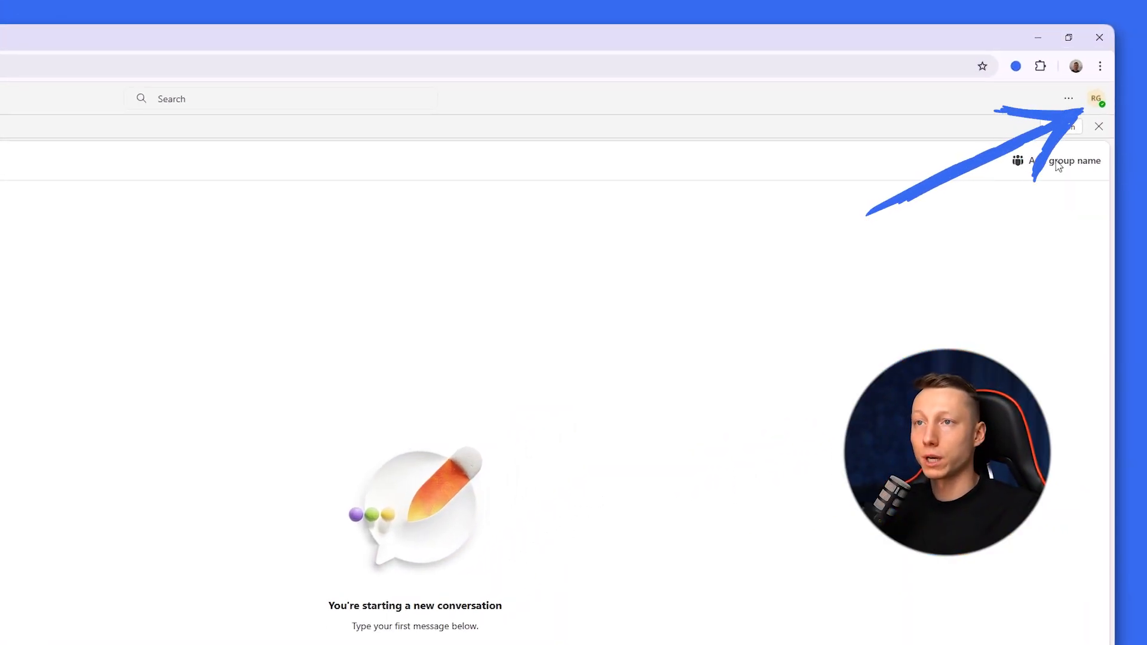
- Open 'My Microsoft account' from the Teams profile avatar menu in a new tab
click(1095, 98)
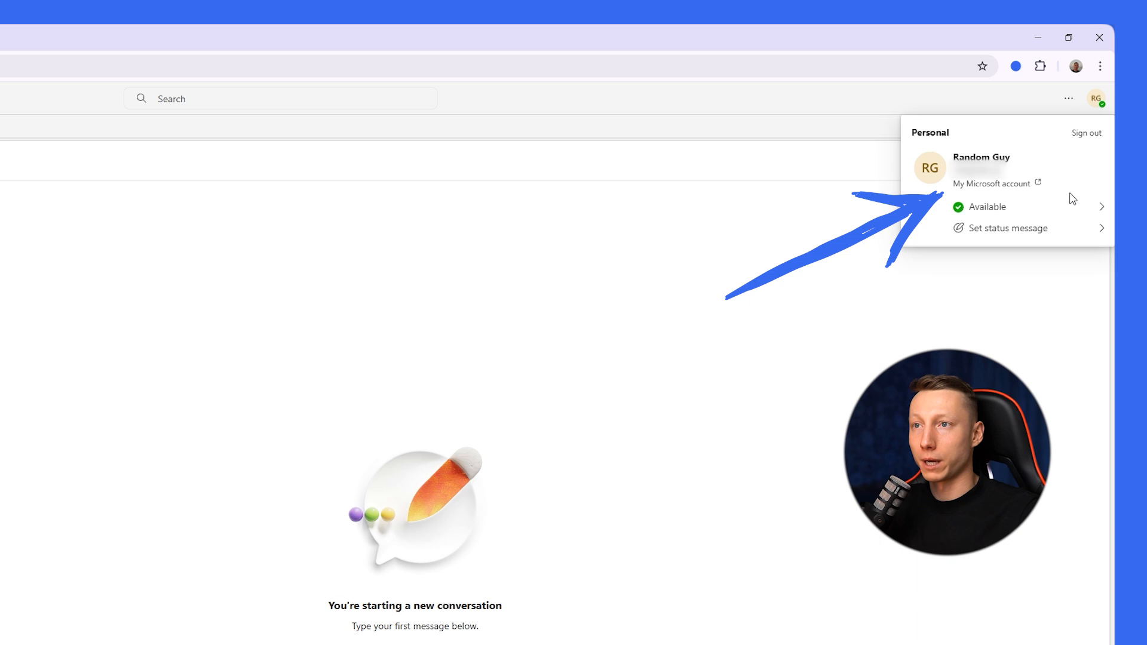
click(991, 184)
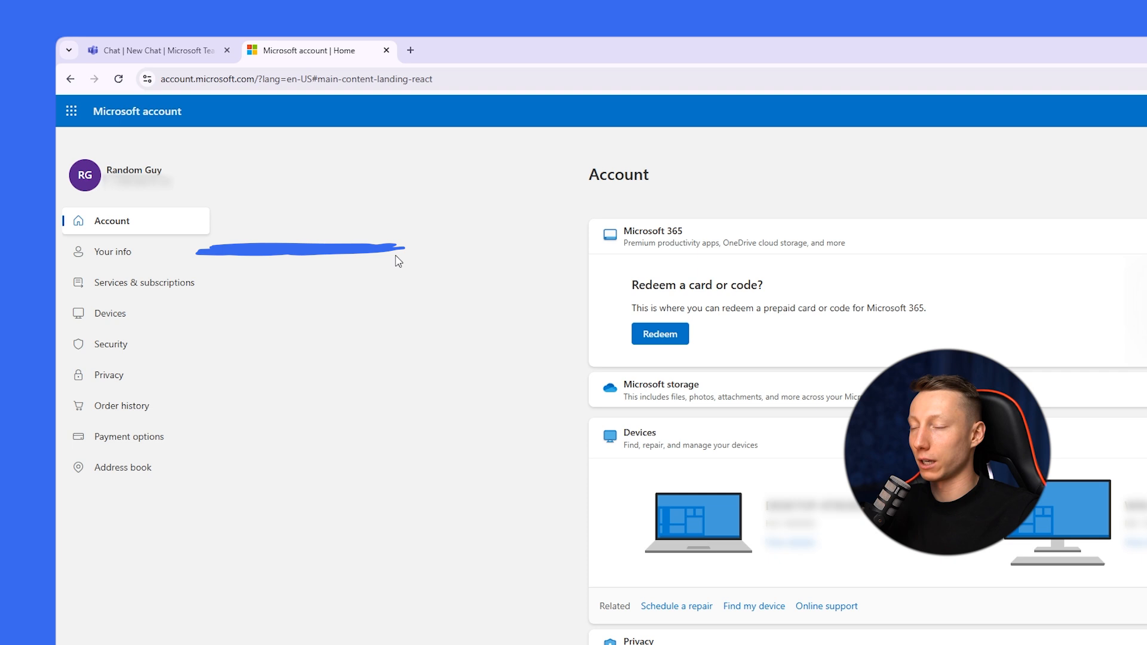
- Edit the account name under Your info, enter captcha 'MdHS5D', and save
click(113, 251)
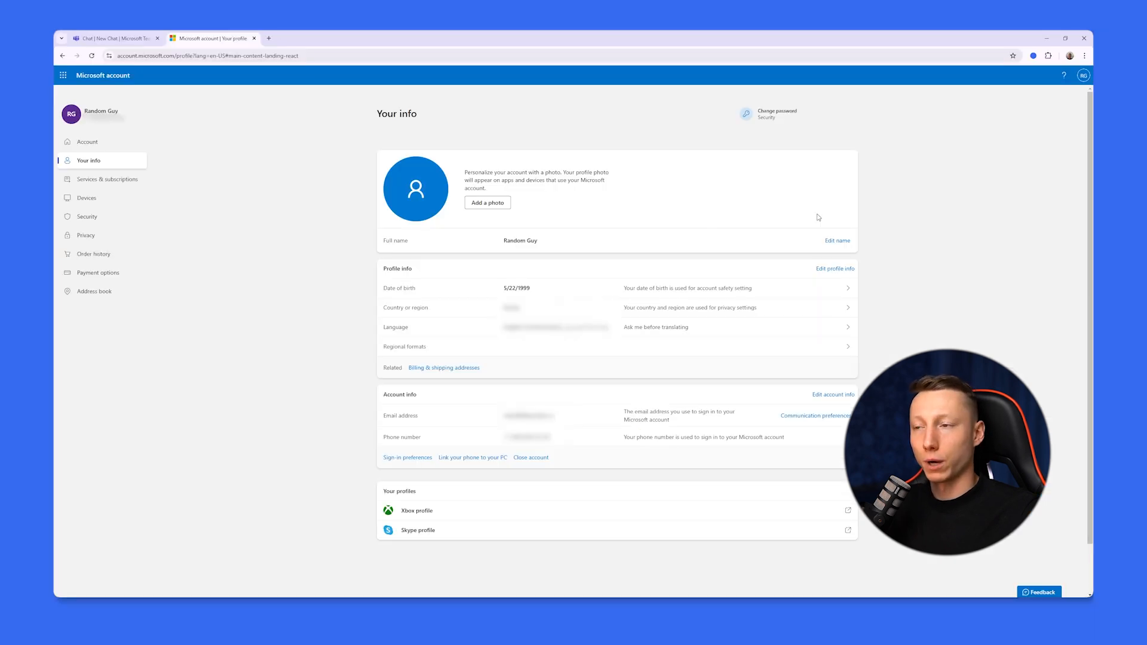
mouse_move(837, 242)
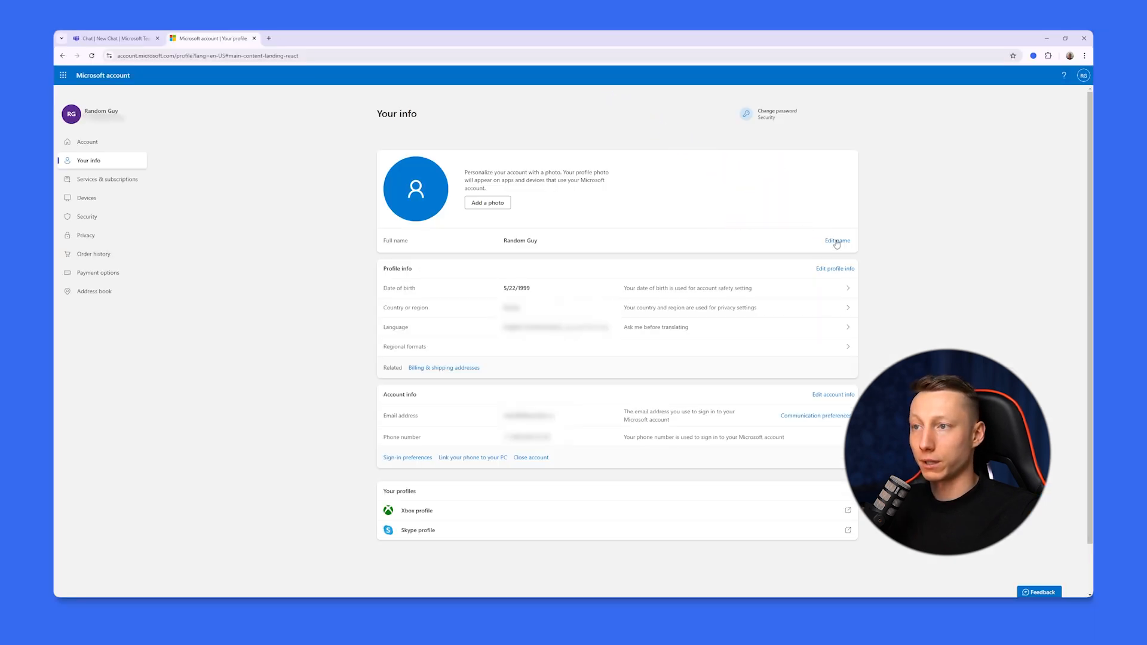
click(837, 240)
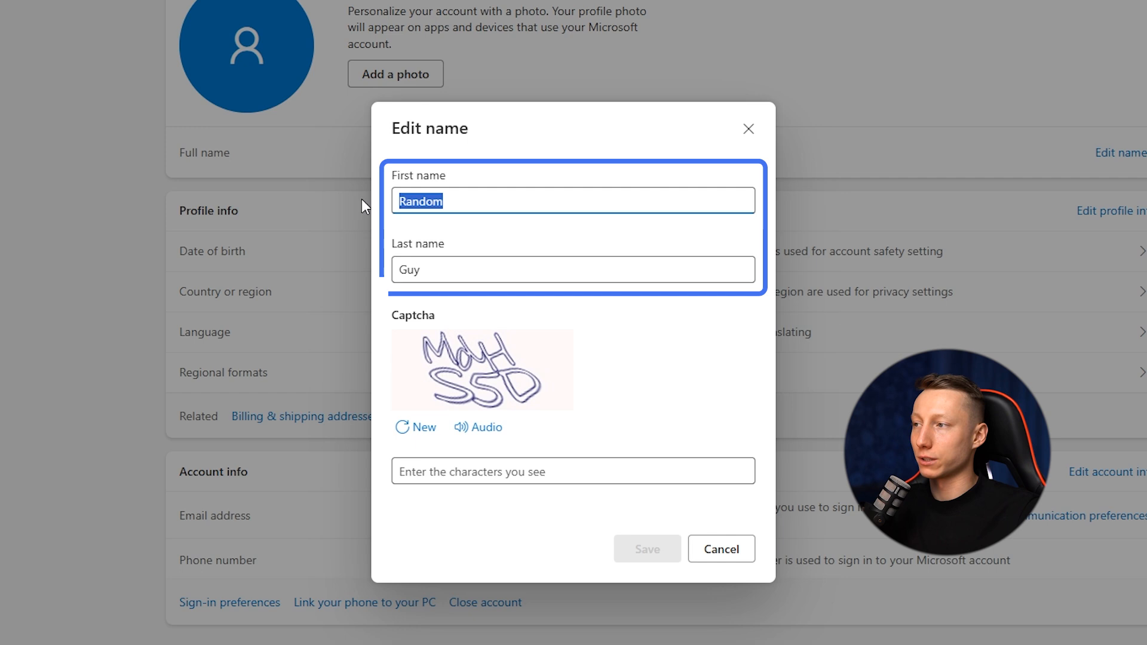
click(573, 270)
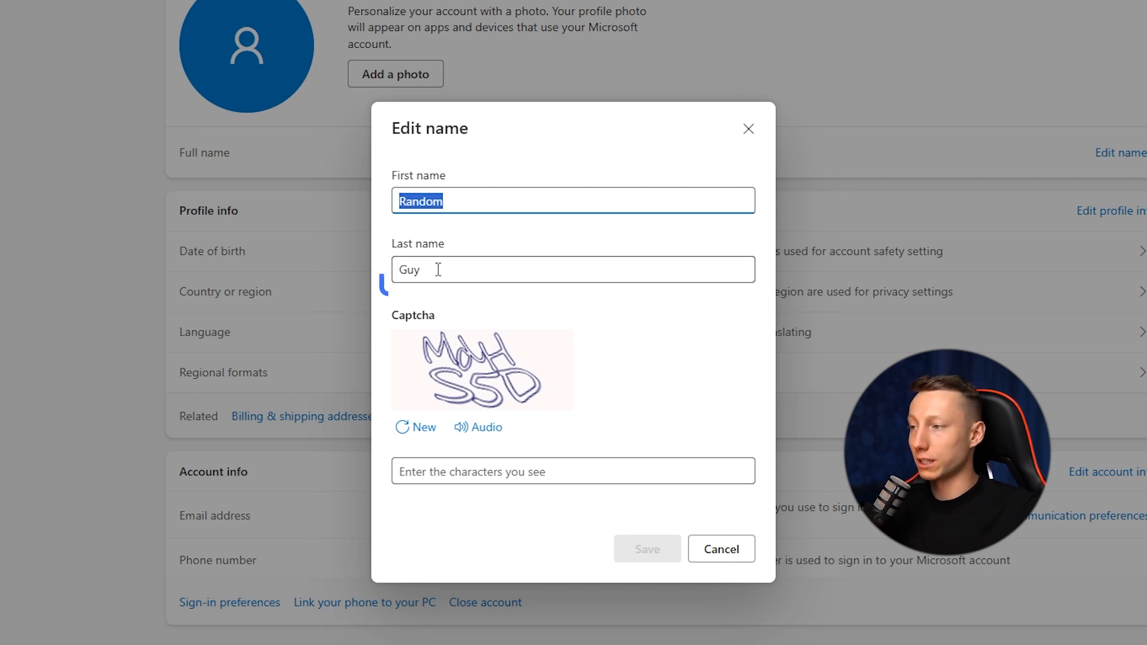
text(MdHS5D)
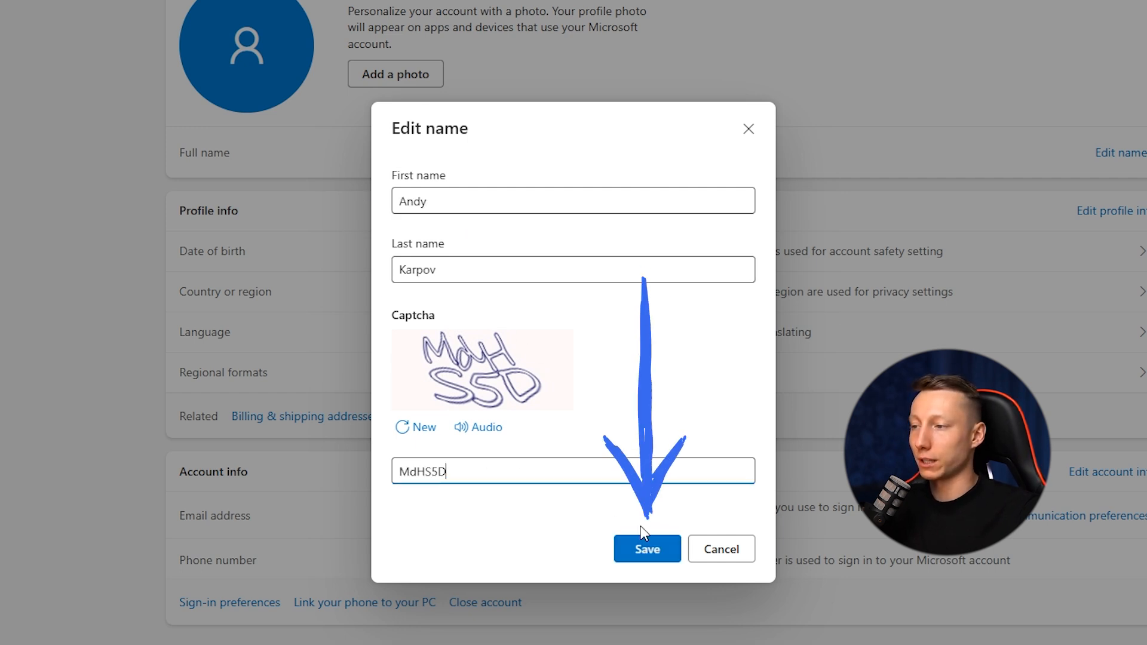
click(647, 548)
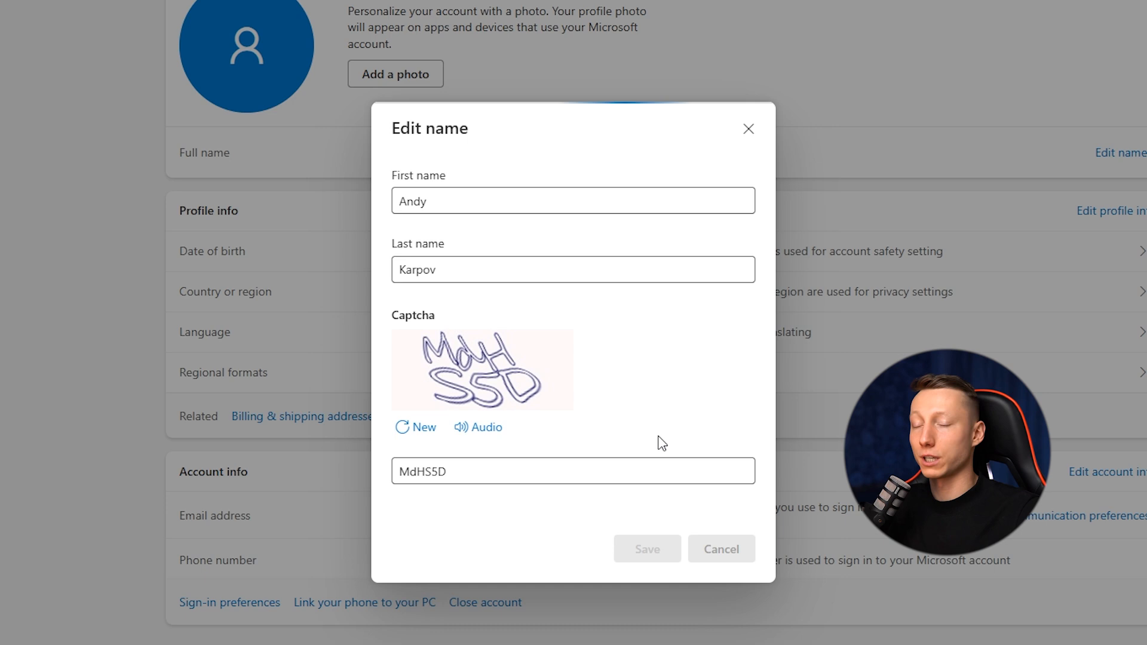
click(646, 549)
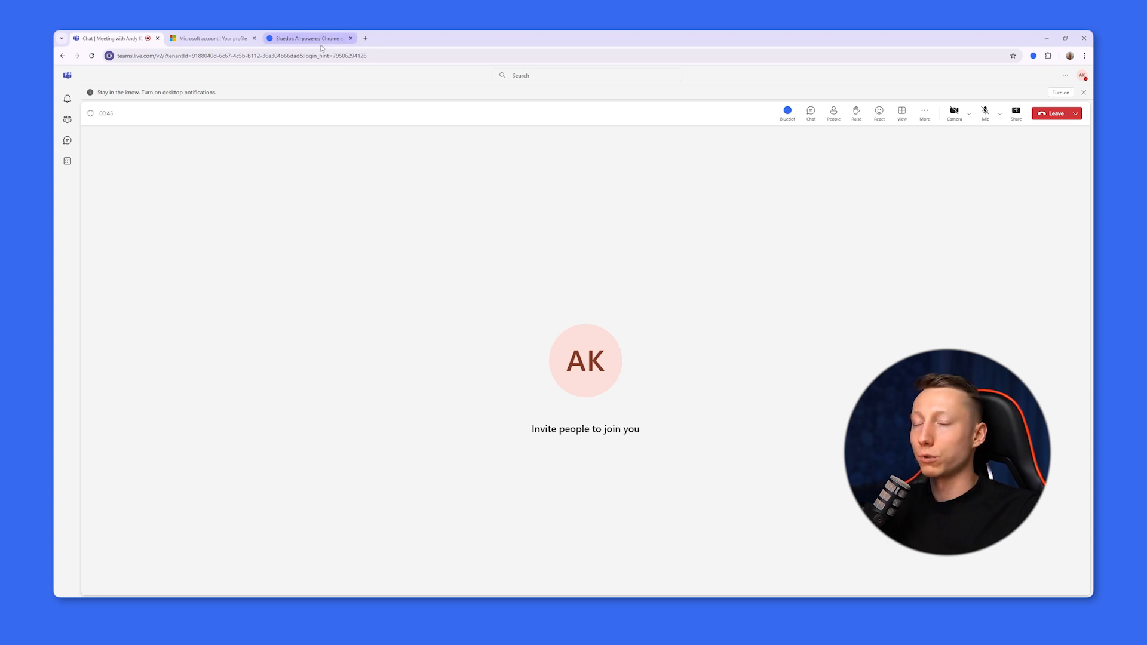
- Switch to the Bluedot tab offering the free AI notetaker extension
click(307, 38)
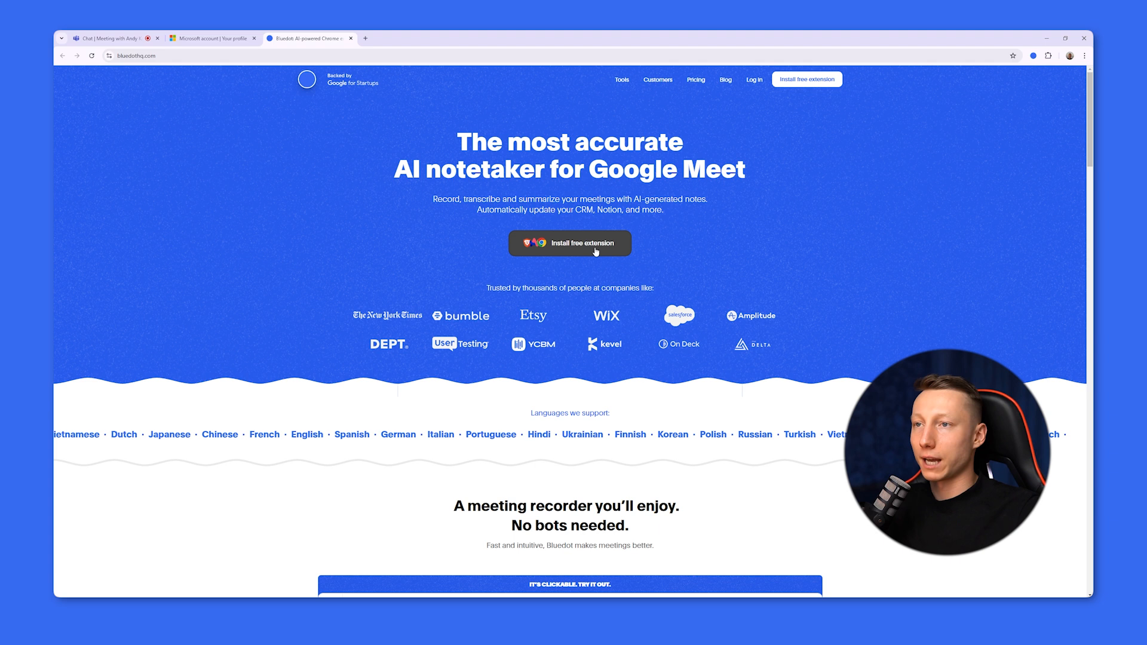
- Install the Bluedot extension and start capturing the Teams meeting
click(87, 38)
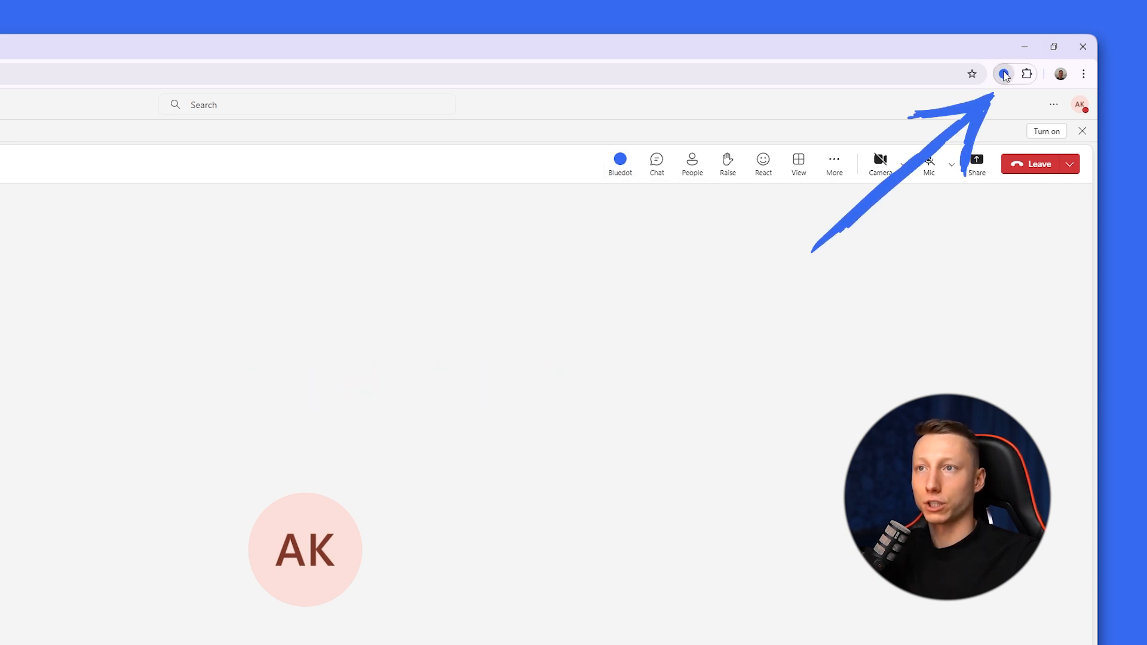
click(1004, 73)
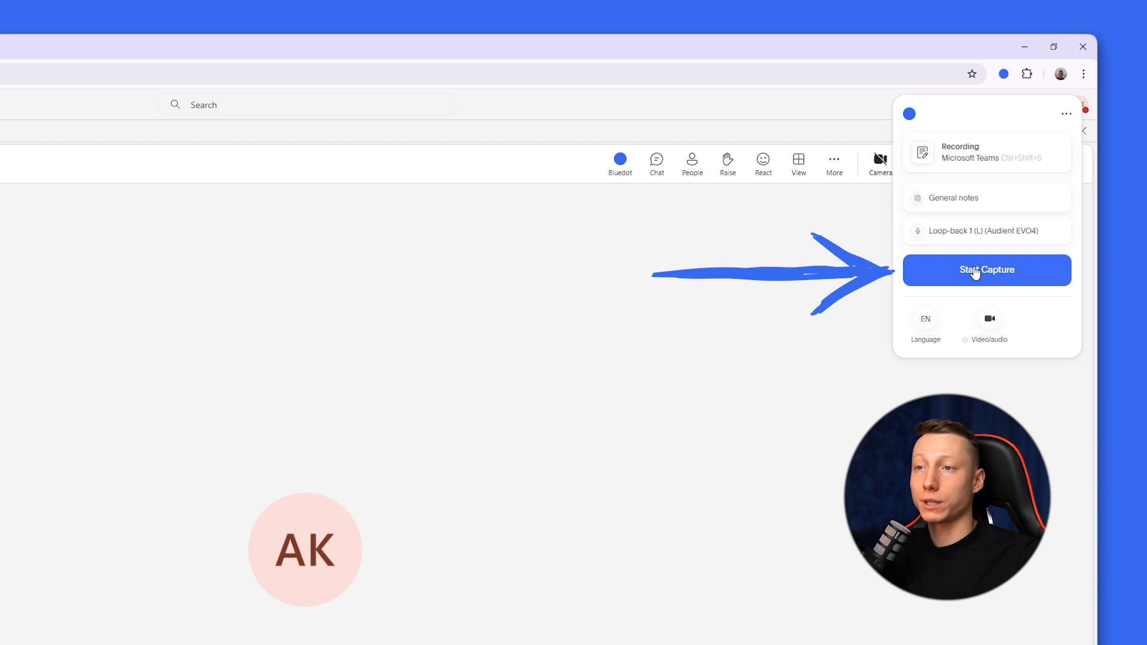
click(986, 271)
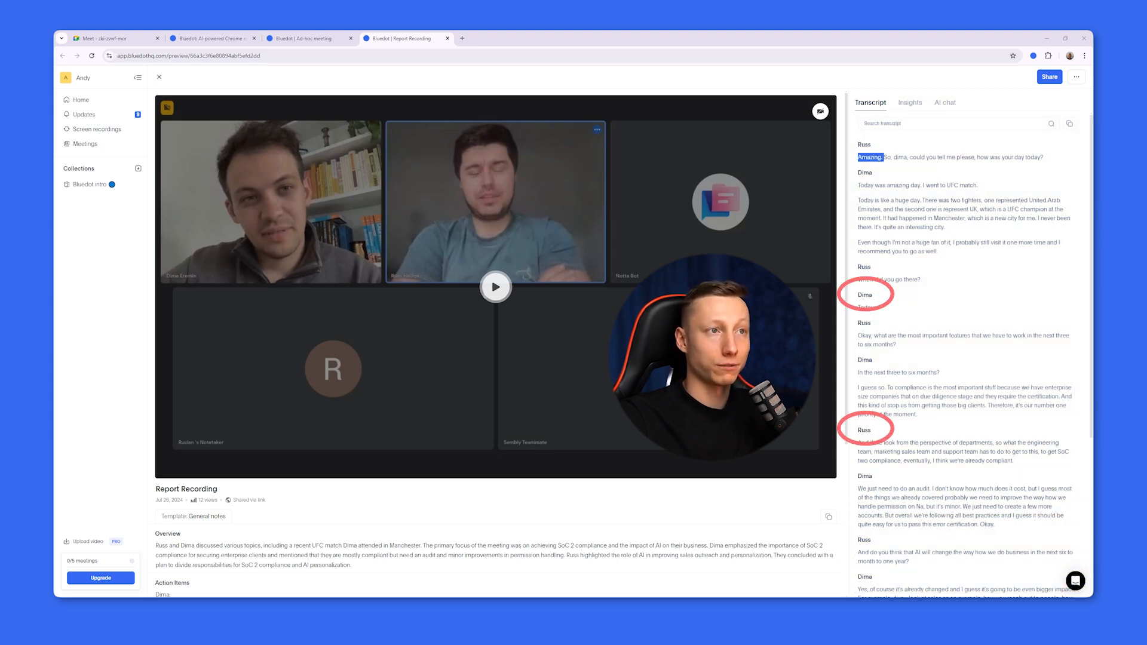
- Scroll the report transcript and pause the recording's video playback around 2:36
scroll(down, 3)
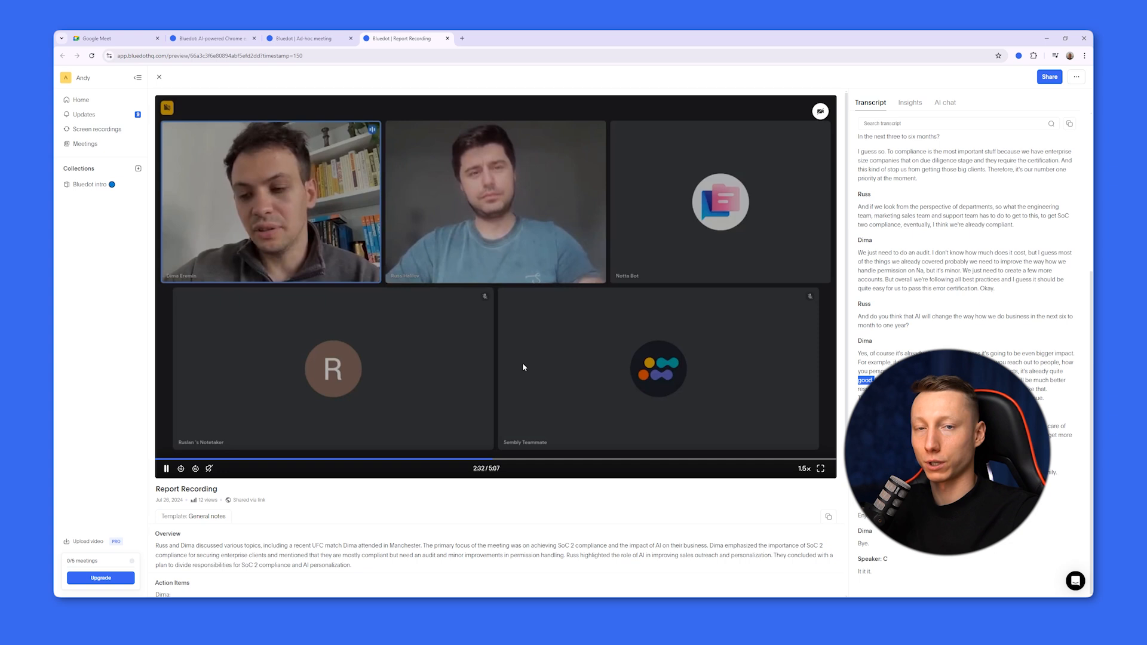
click(166, 468)
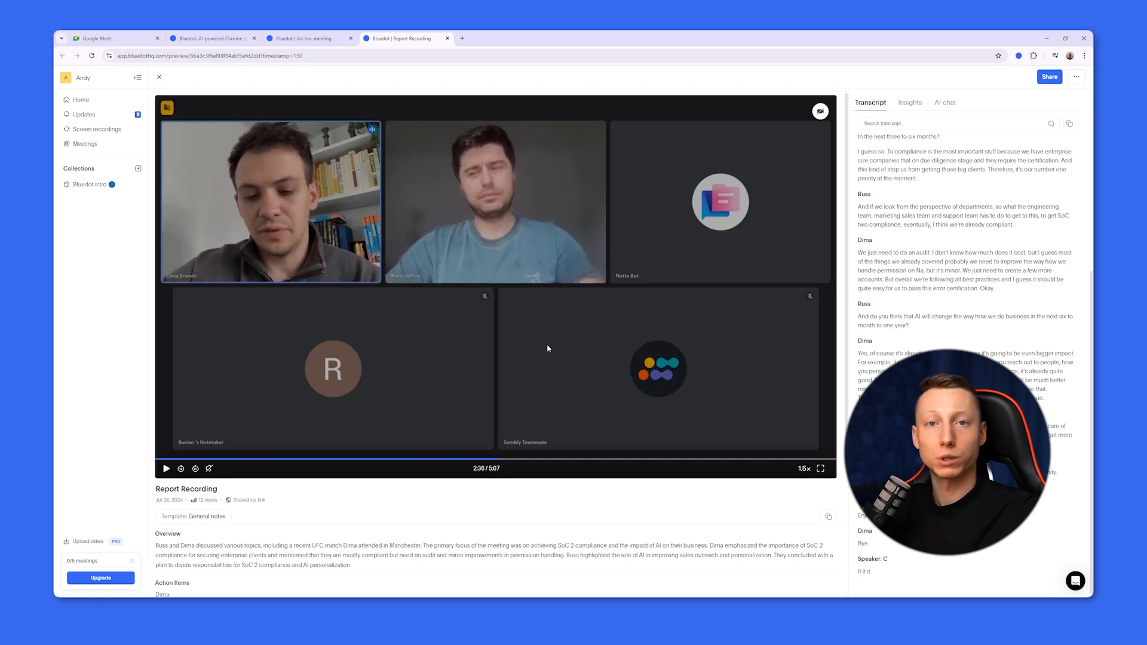